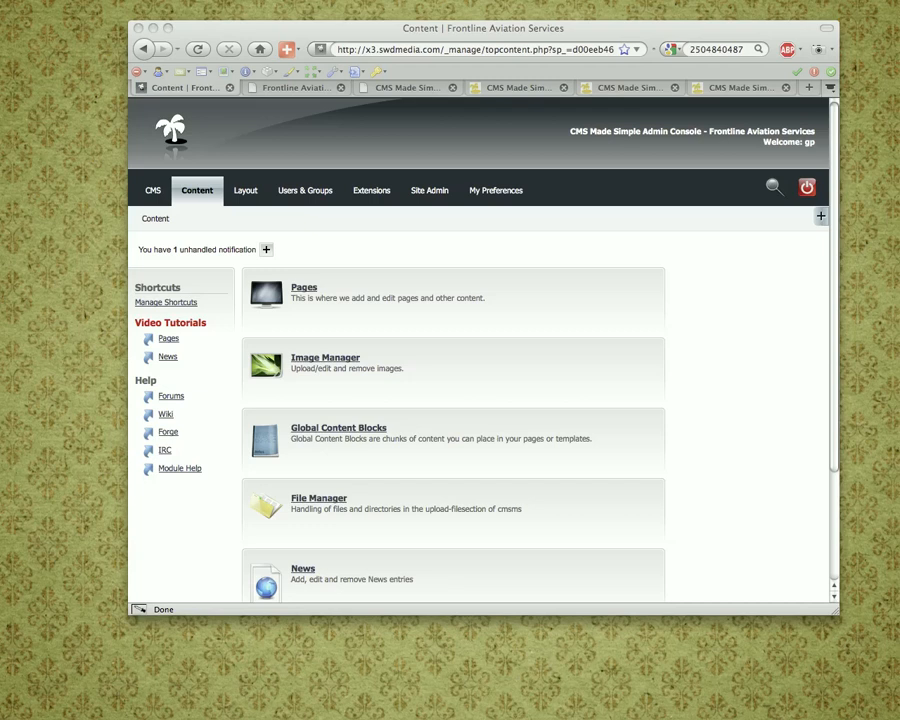
# Open the Image Manager from the admin console's Content section
pyautogui.click(324, 356)
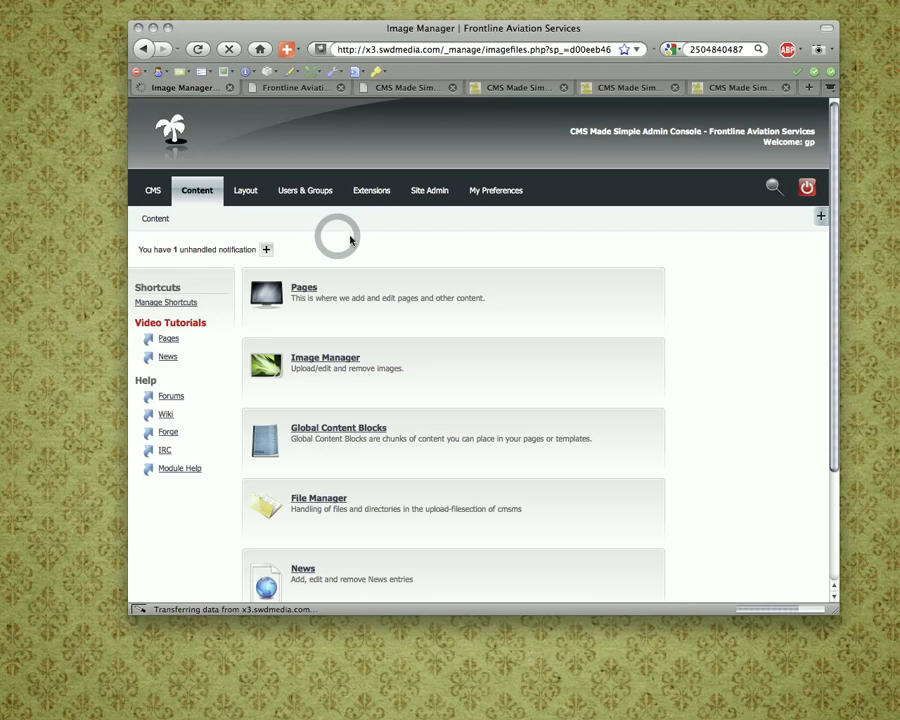
pyautogui.click(324, 356)
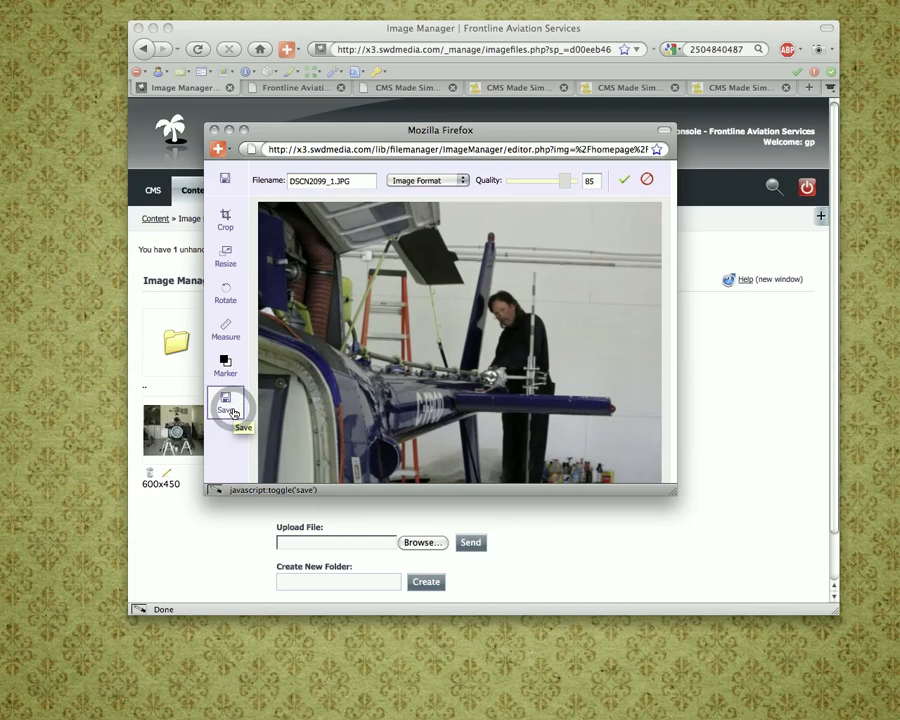
# Save the resized photo so the Image Manager lists it at 574×450
pyautogui.click(224, 404)
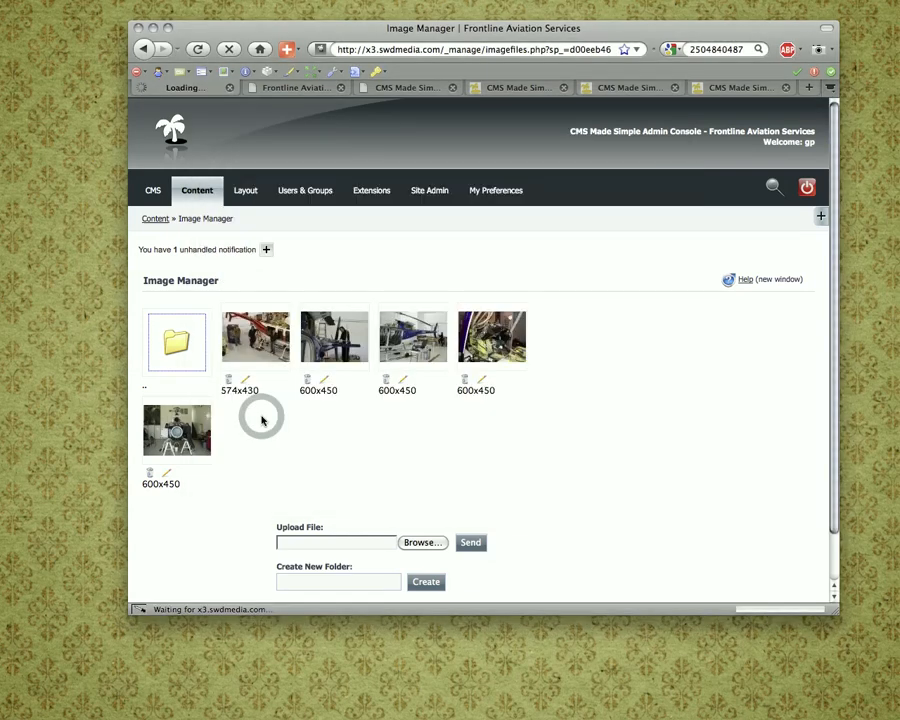